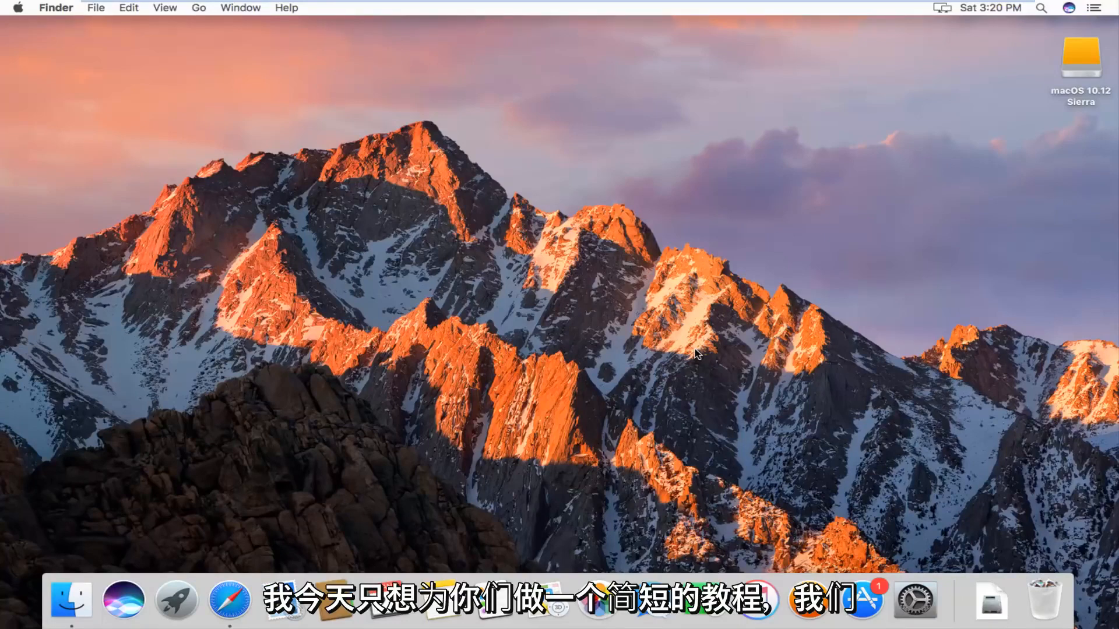
{"action": "mouse_move", "coordinate": [692, 354]}
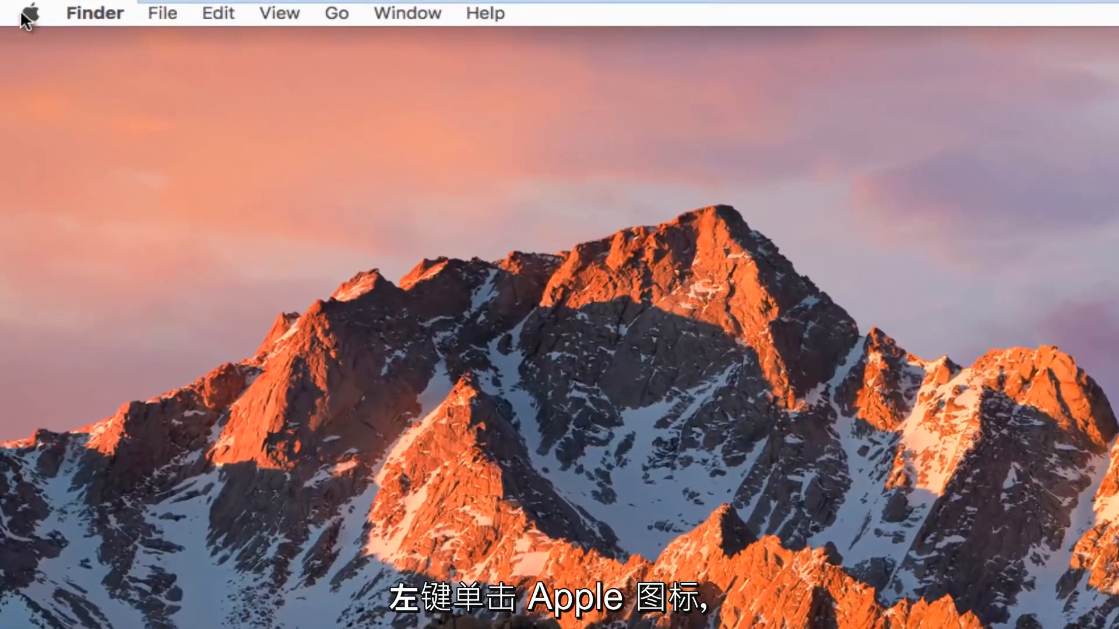
Launch System Preferences from the Apple menu.
{"action": "left_click", "coordinate": [35, 12]}
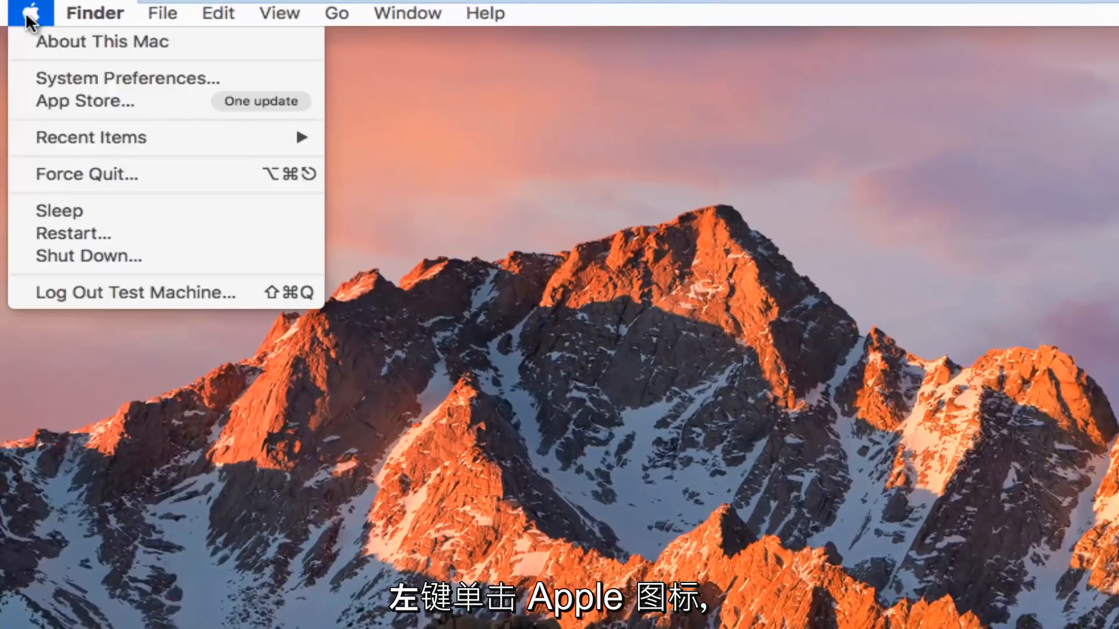
{"action": "mouse_move", "coordinate": [121, 84]}
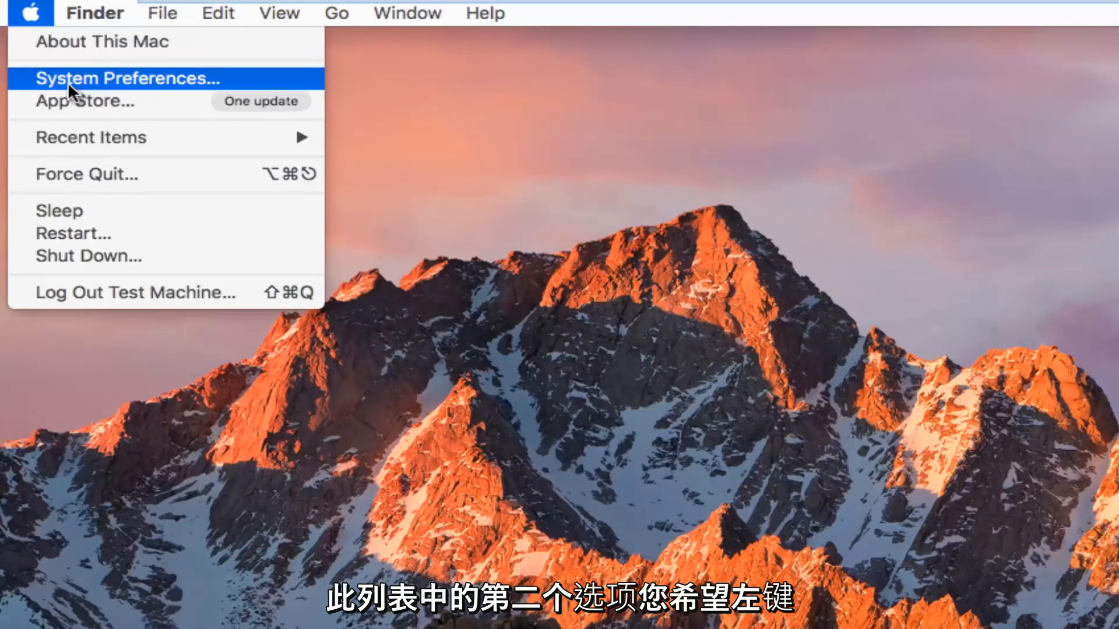
{"action": "left_click", "coordinate": [128, 78]}
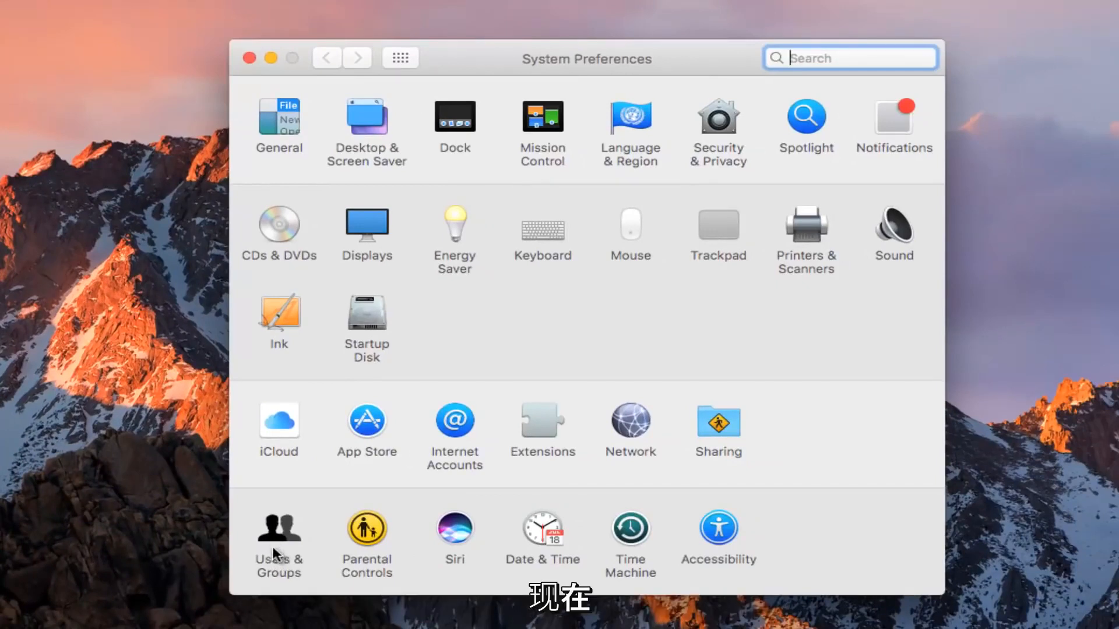
Open Users & Groups and unlock it with the admin password.
{"action": "left_click", "coordinate": [278, 532]}
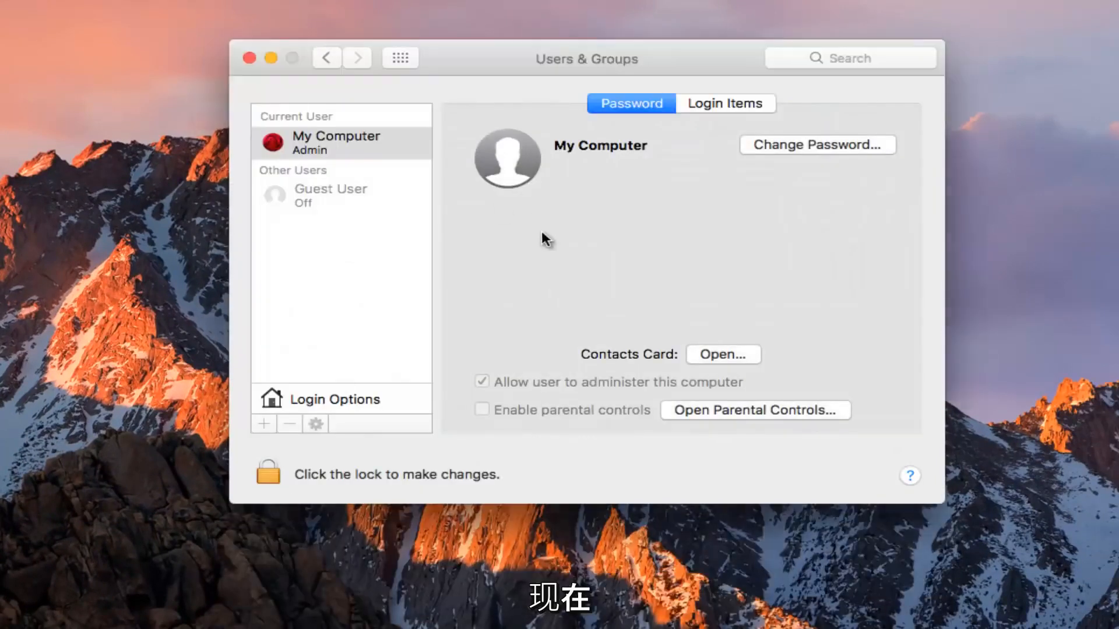
{"action": "mouse_move", "coordinate": [525, 235]}
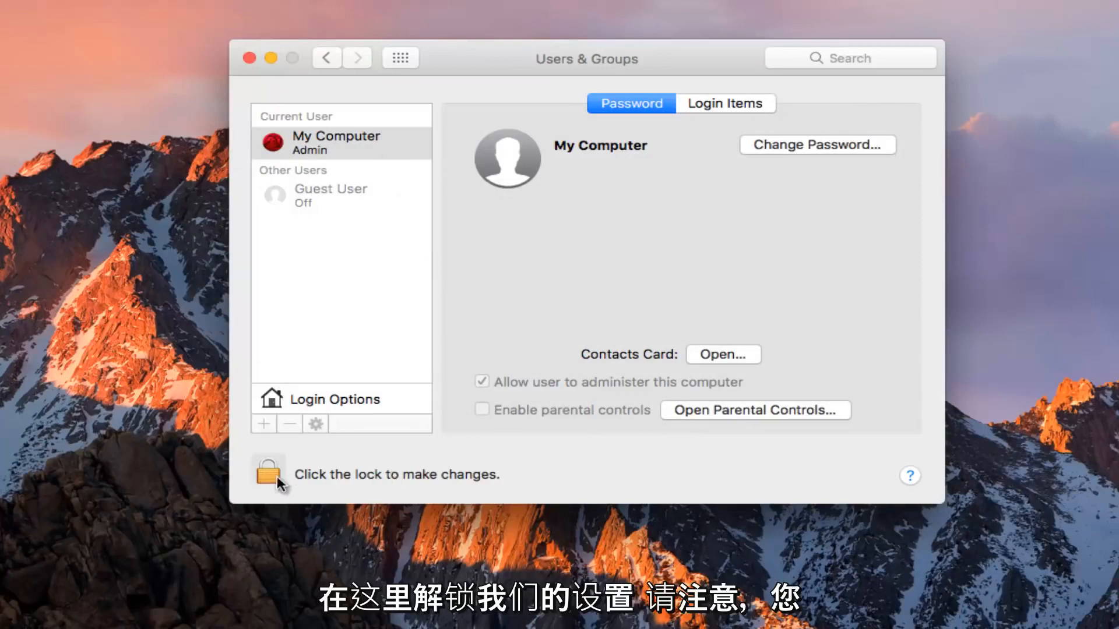
{"action": "left_click", "coordinate": [267, 475]}
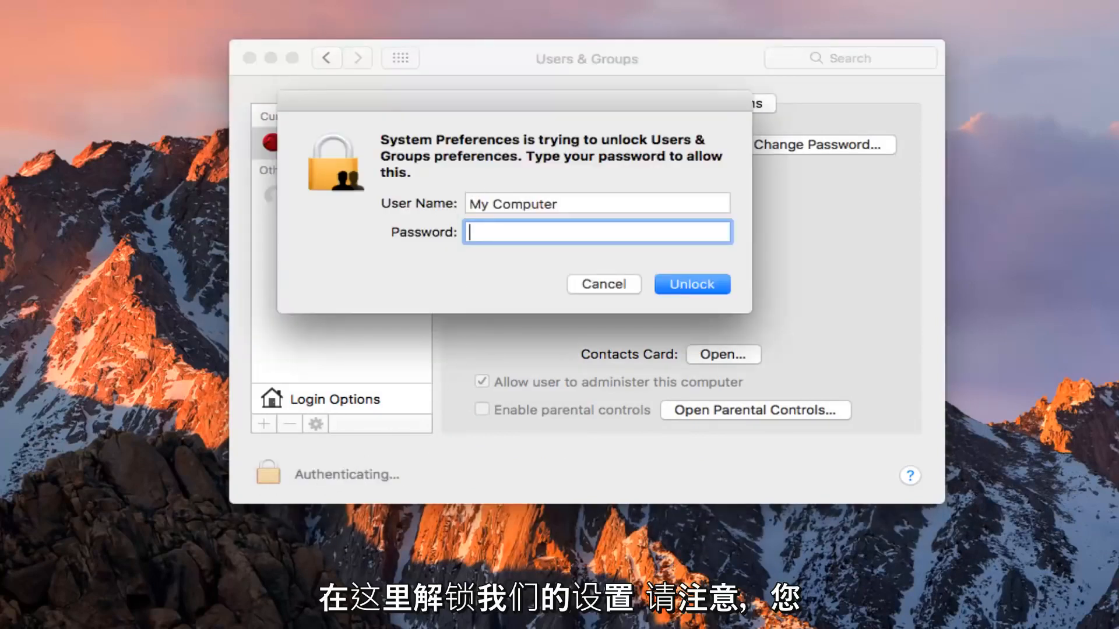
{"action": "left_click", "coordinate": [692, 284]}
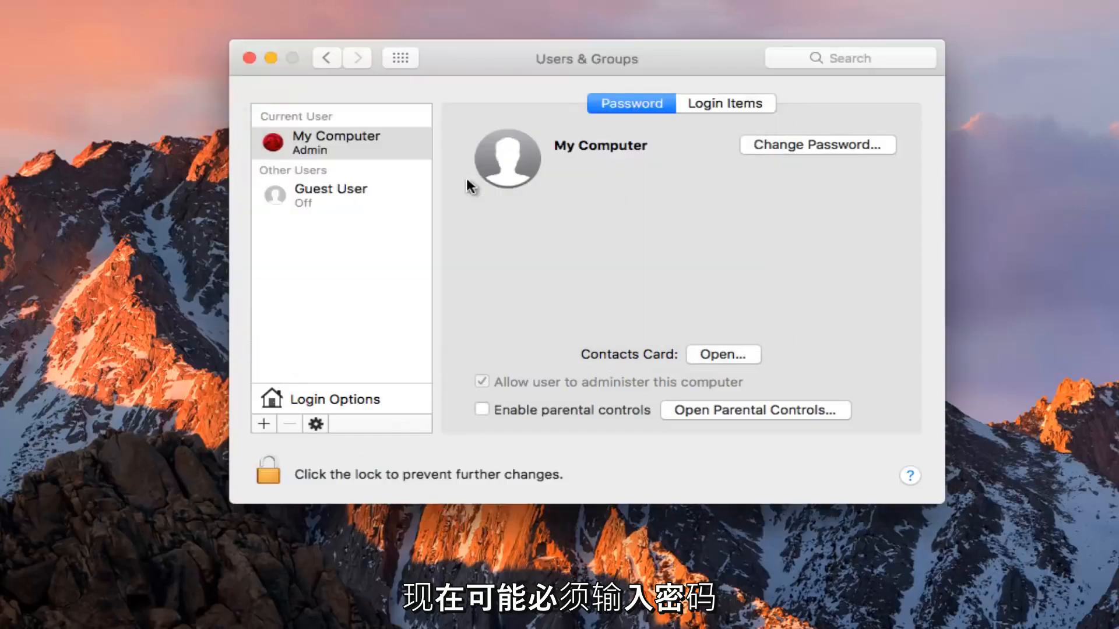
{"action": "mouse_move", "coordinate": [616, 204]}
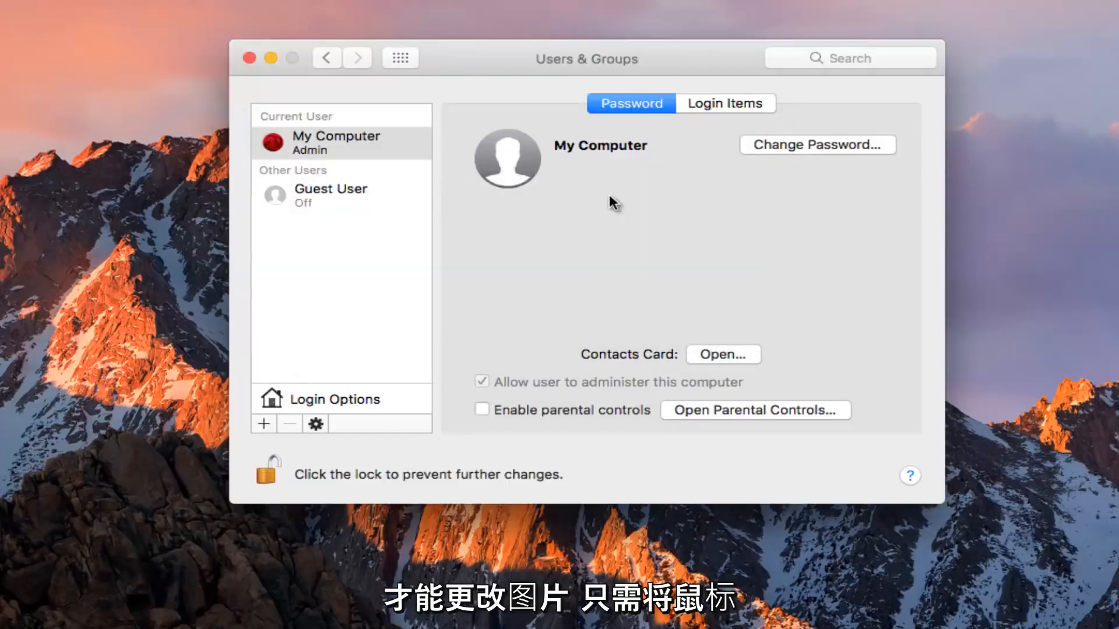
{"action": "mouse_move", "coordinate": [517, 162]}
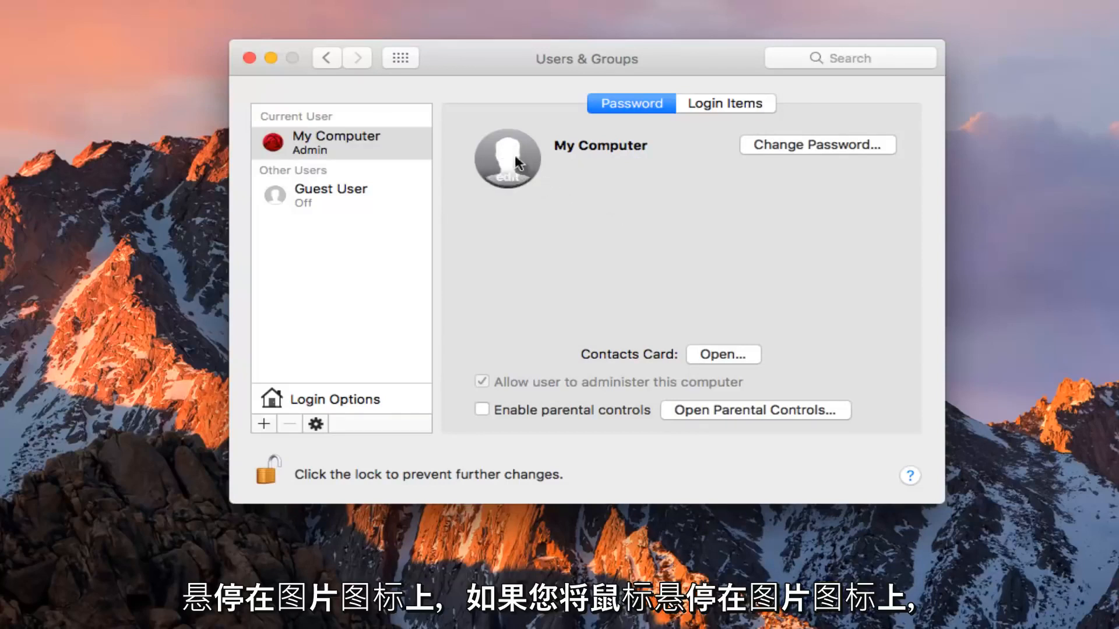
{"action": "mouse_move", "coordinate": [505, 174]}
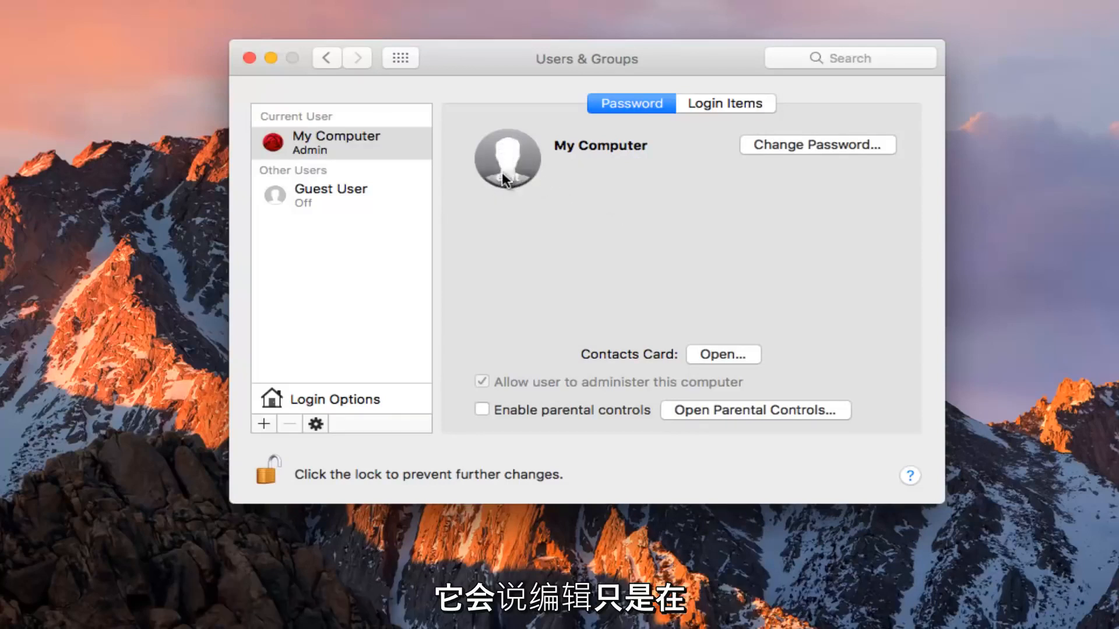
{"action": "mouse_move", "coordinate": [509, 174]}
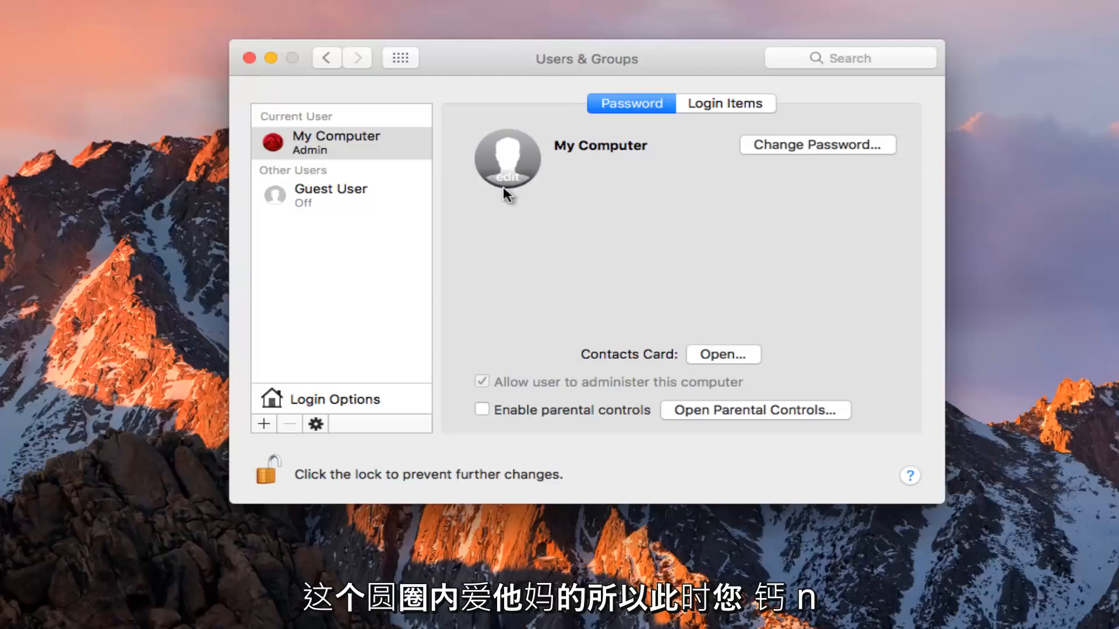
Browse the account picture chooser's Camera and Photos sources, ending on Defaults.
{"action": "left_click", "coordinate": [506, 172]}
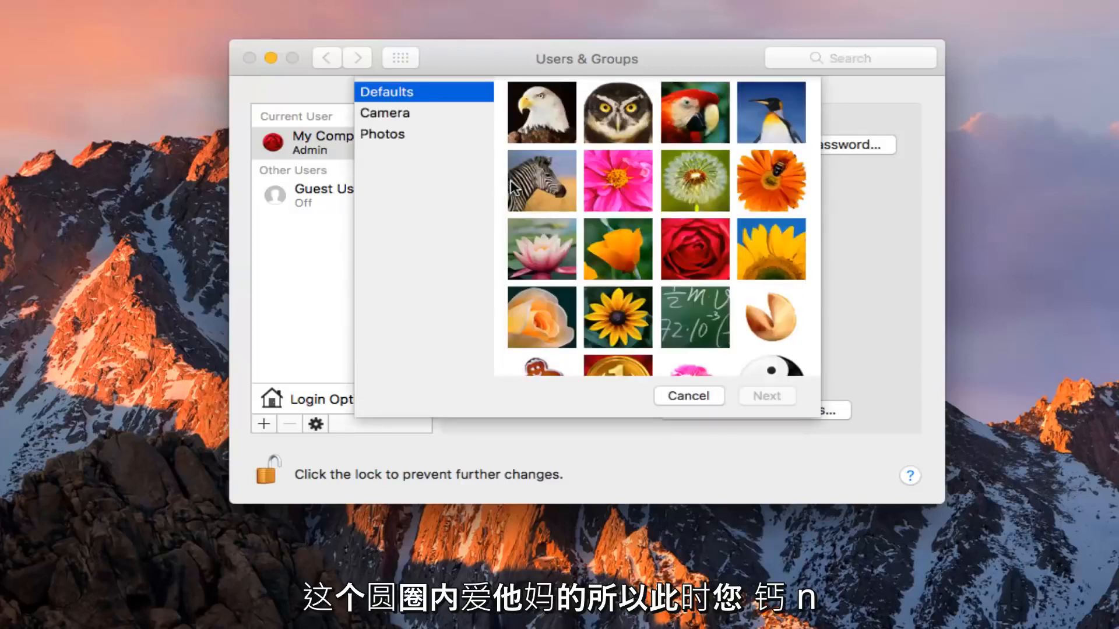
{"action": "mouse_move", "coordinate": [635, 186]}
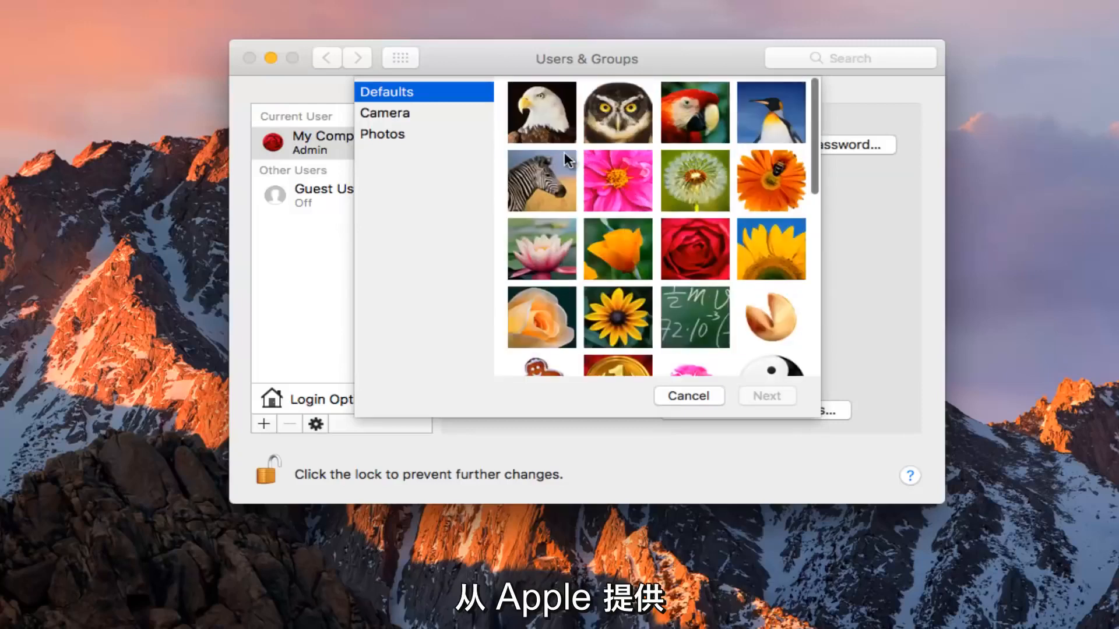
{"action": "mouse_move", "coordinate": [598, 311]}
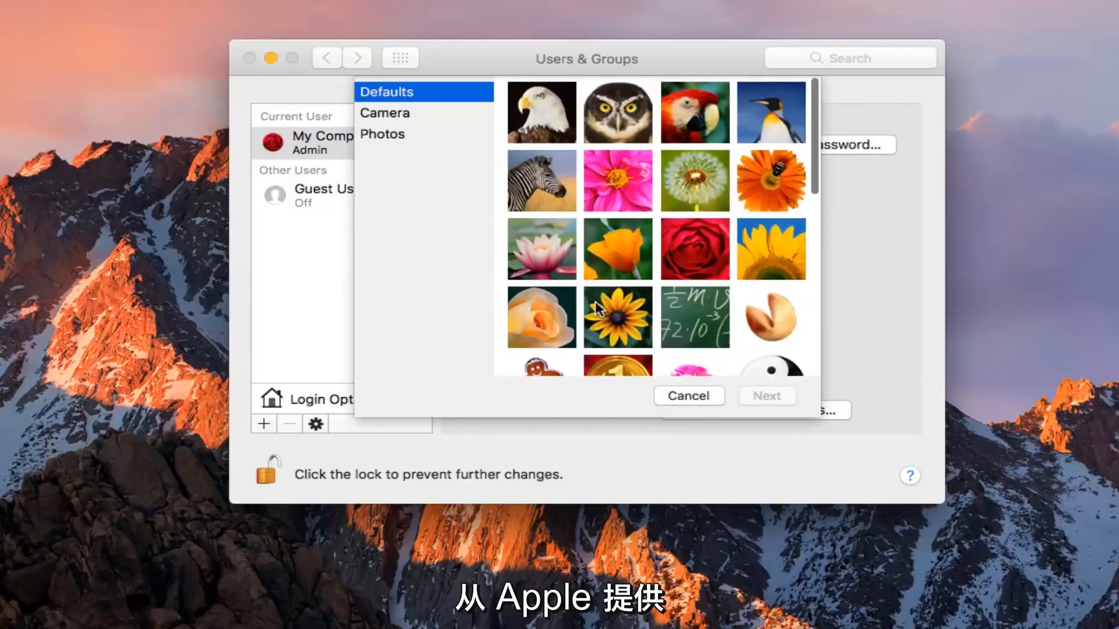
{"action": "left_click", "coordinate": [384, 113]}
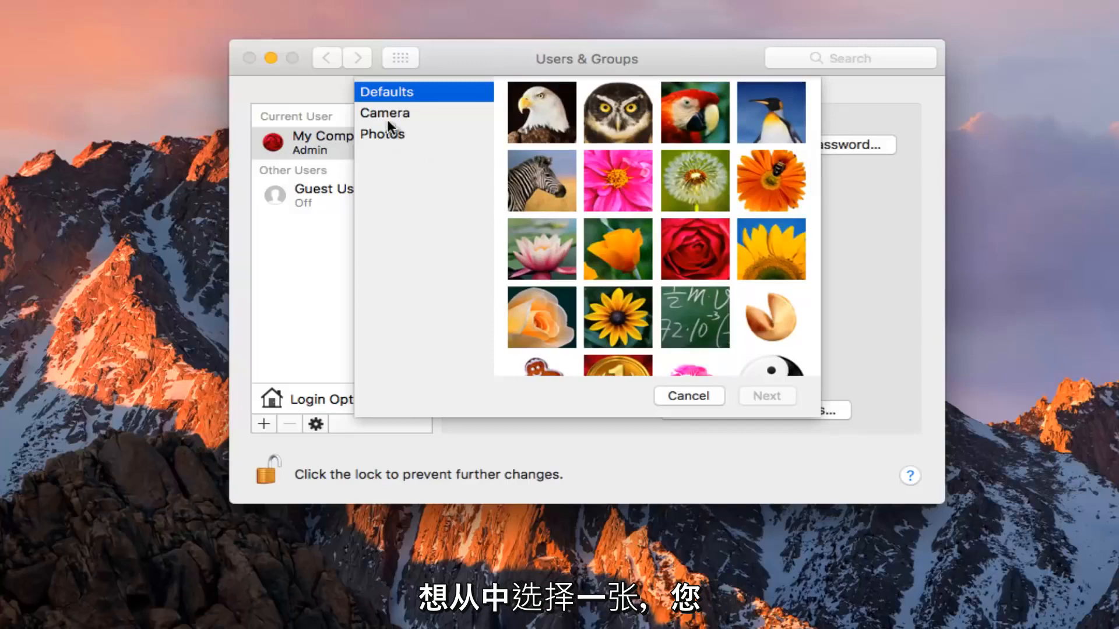
{"action": "left_click", "coordinate": [385, 113]}
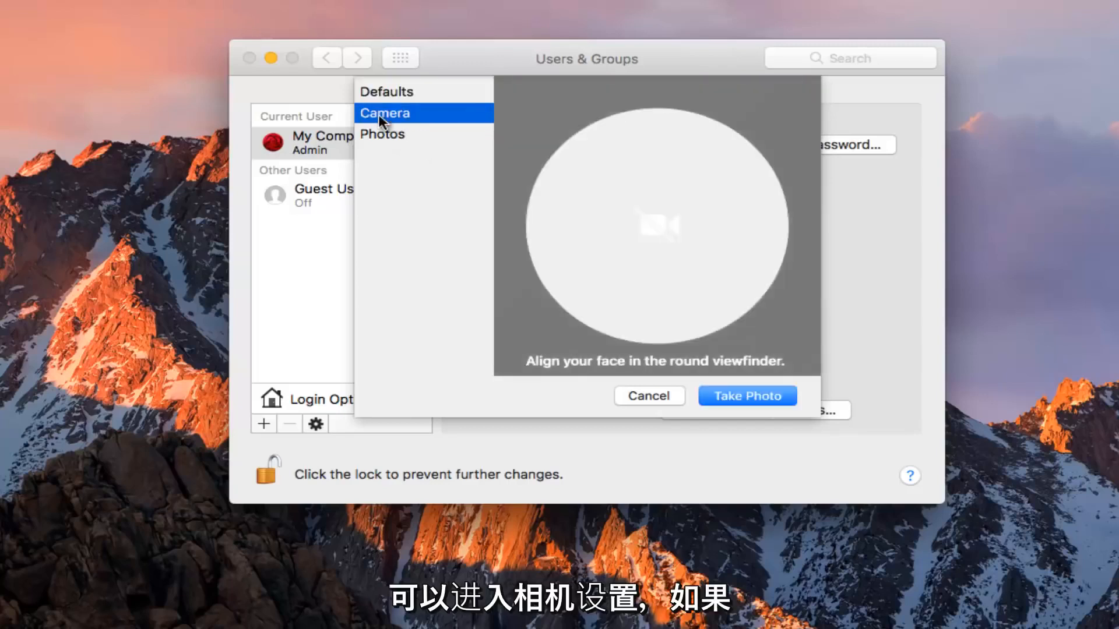
{"action": "mouse_move", "coordinate": [686, 200]}
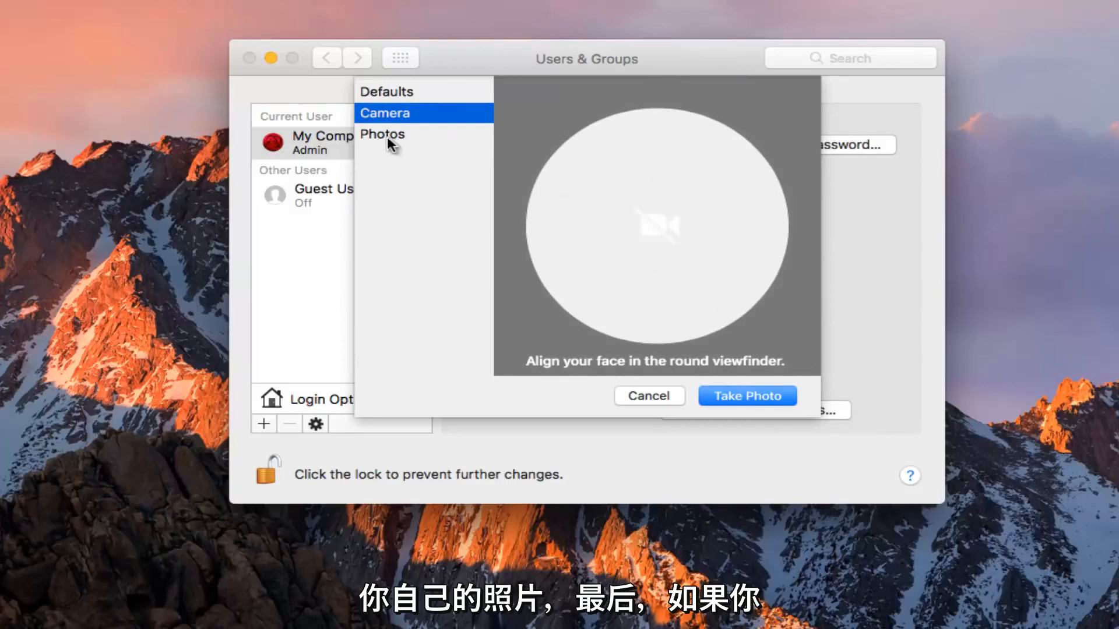
{"action": "left_click", "coordinate": [382, 134]}
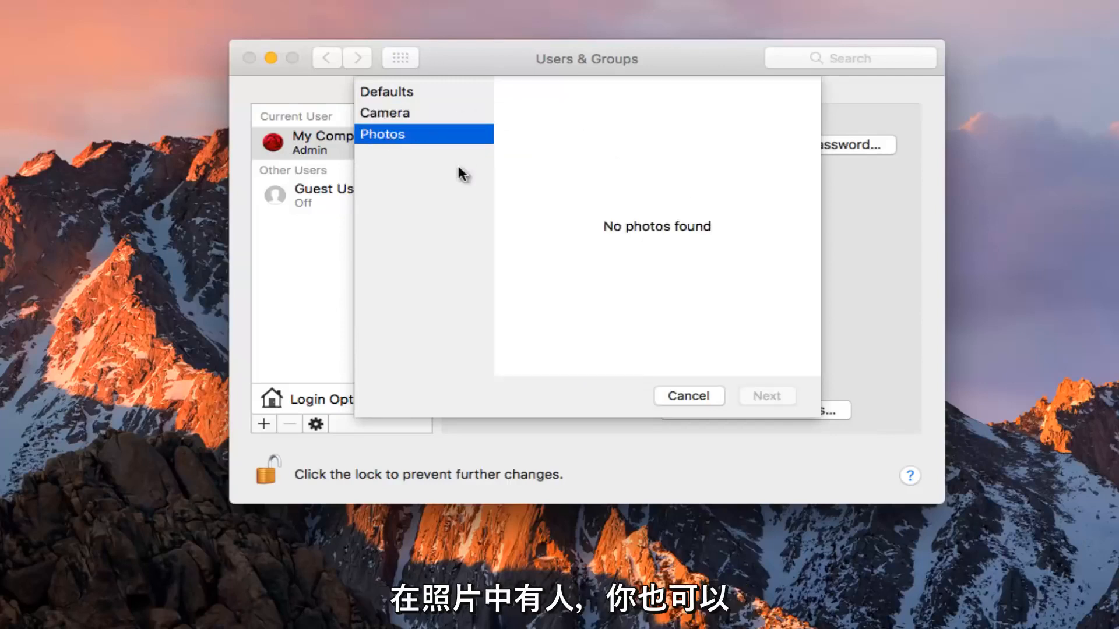
{"action": "left_click", "coordinate": [386, 92]}
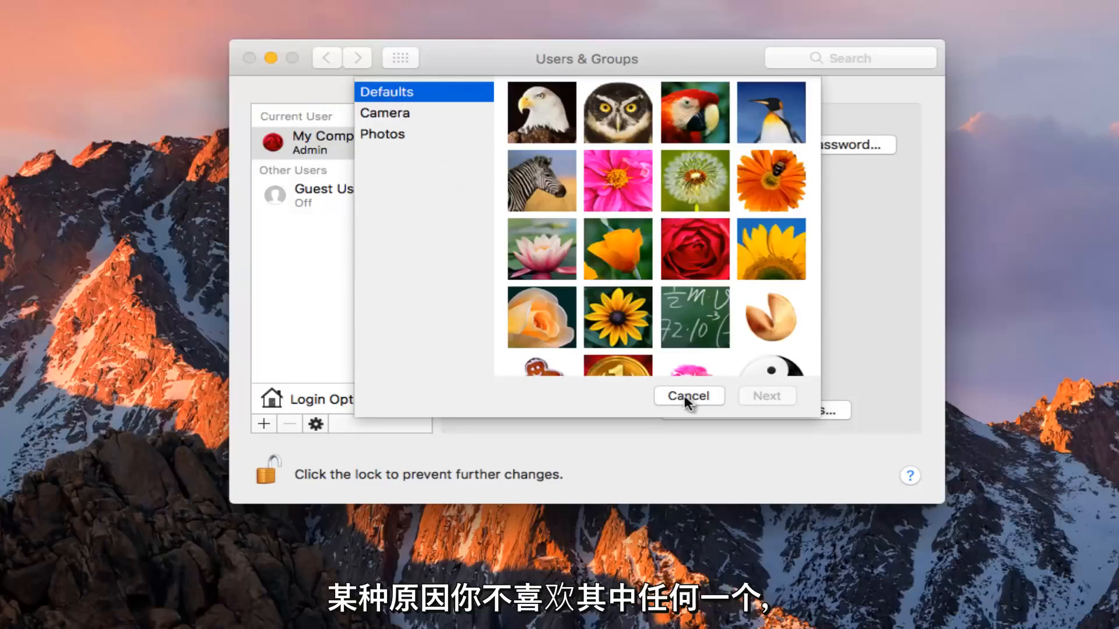
Cancel the picture chooser, browse Finder's Documents folder, then minimize Finder.
{"action": "left_click", "coordinate": [689, 396]}
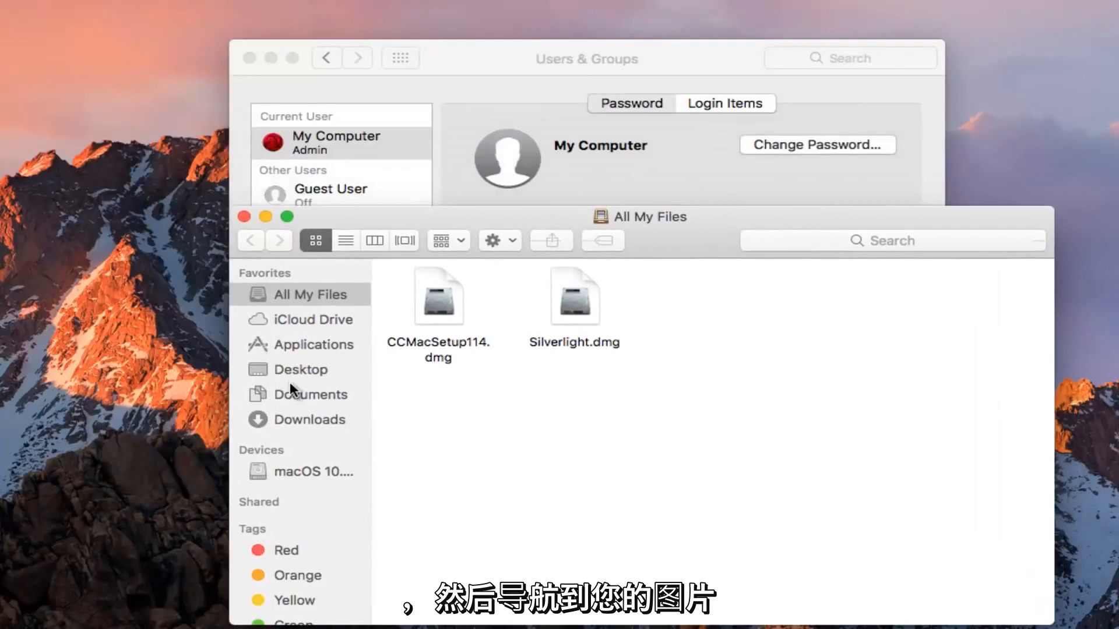
{"action": "left_click", "coordinate": [311, 395]}
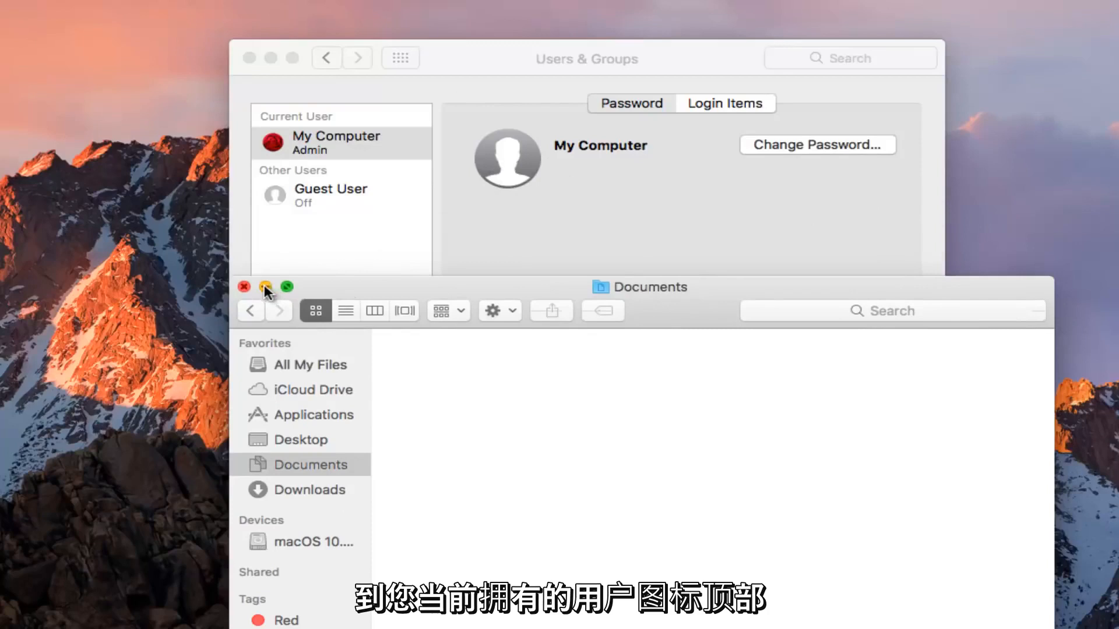
{"action": "left_click", "coordinate": [244, 288]}
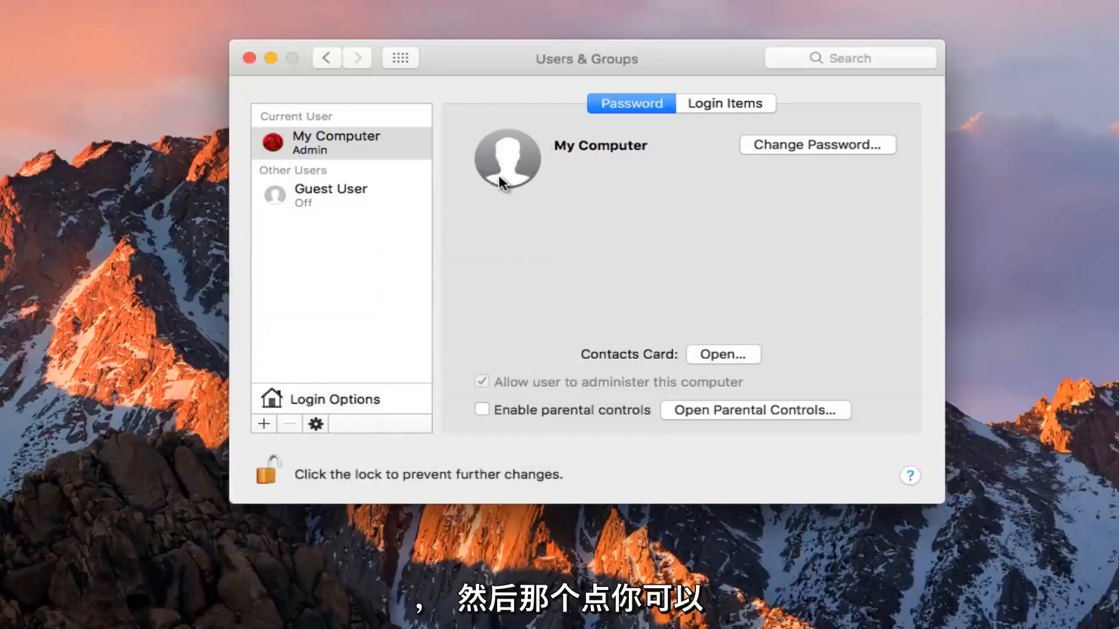
Pick the Defaults basketball, zoom in close, and save it as the account picture.
{"action": "left_click", "coordinate": [506, 158]}
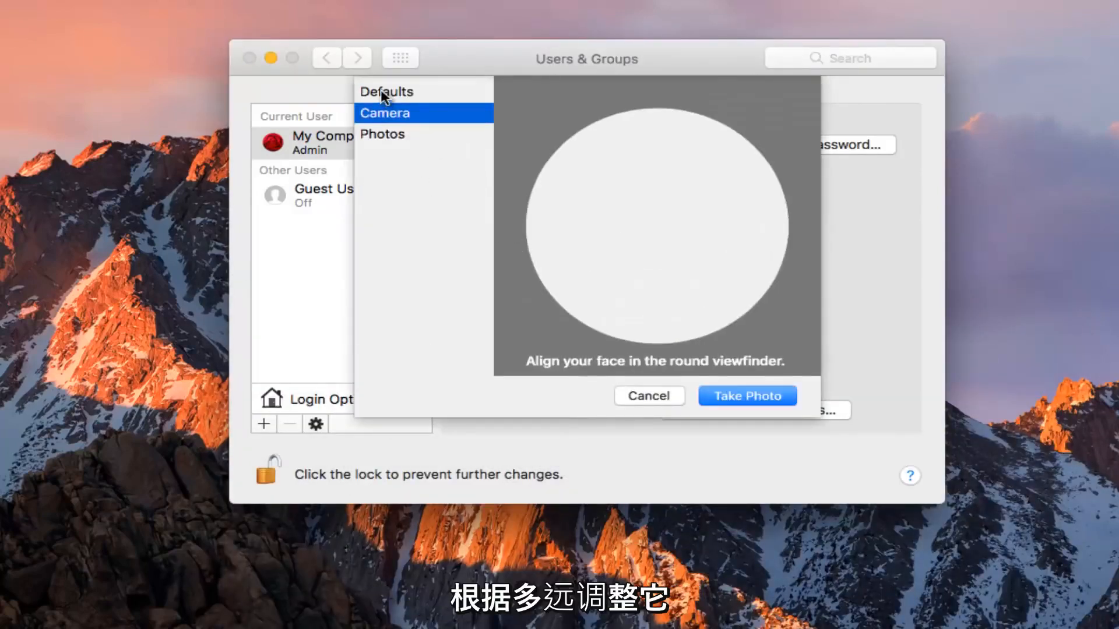
{"action": "left_click", "coordinate": [387, 92]}
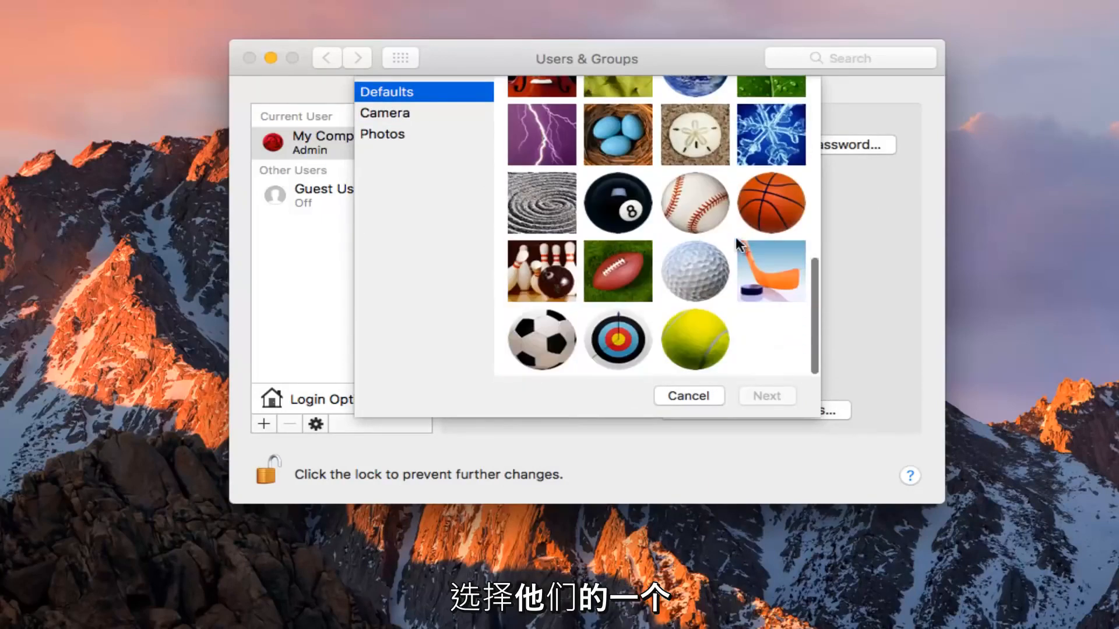
{"action": "left_click", "coordinate": [695, 202]}
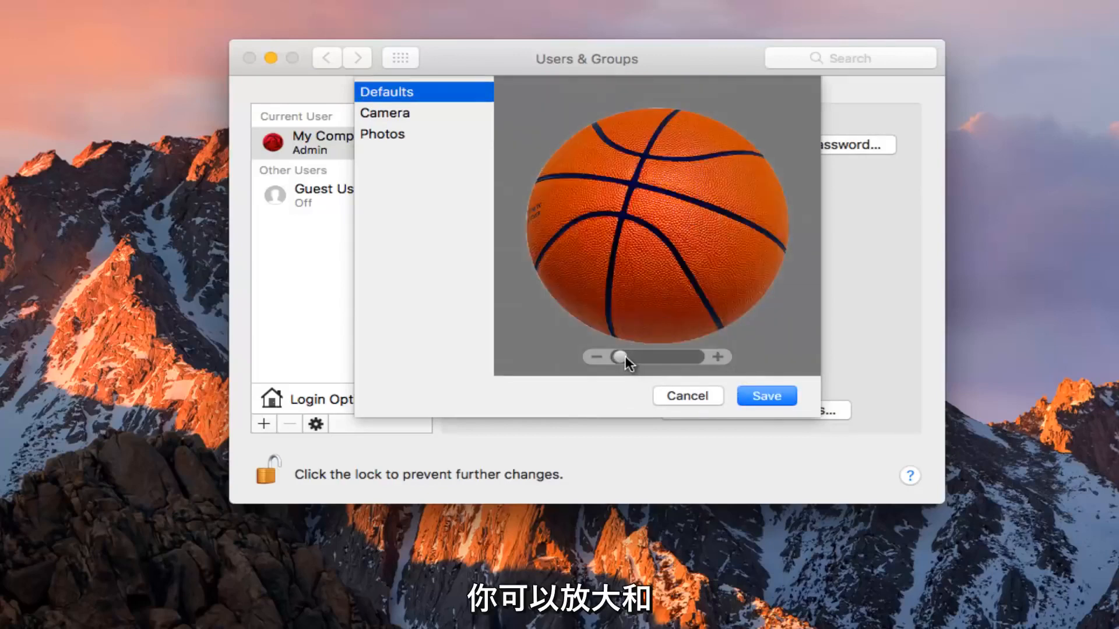
{"action": "left_click_drag", "start_coordinate": [621, 356], "coordinate": [614, 356]}
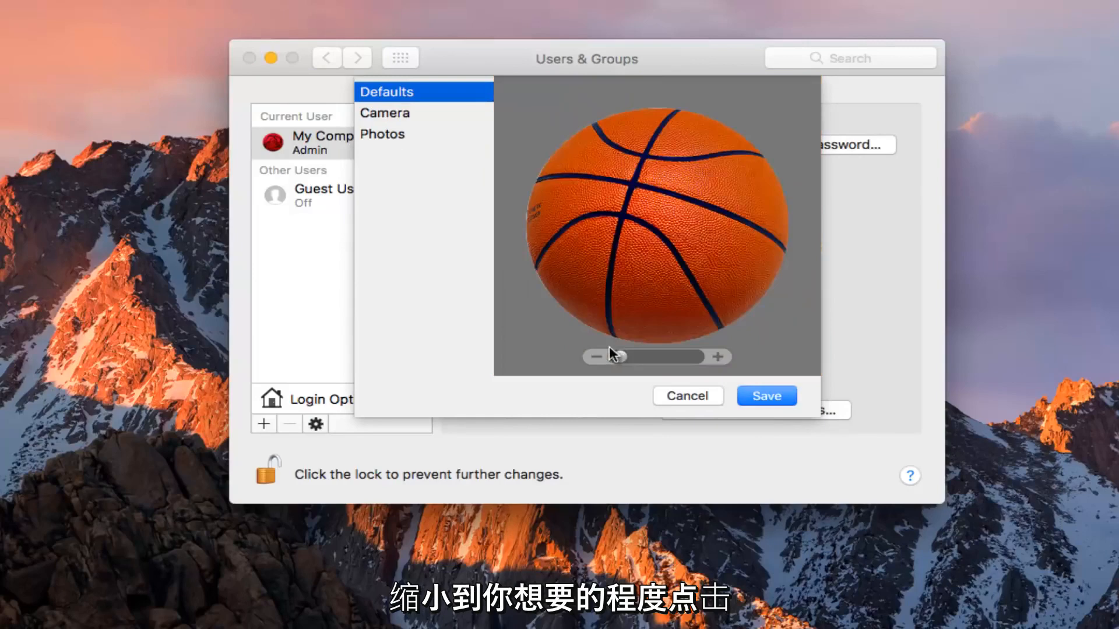
{"action": "left_click_drag", "start_coordinate": [620, 357], "coordinate": [657, 357]}
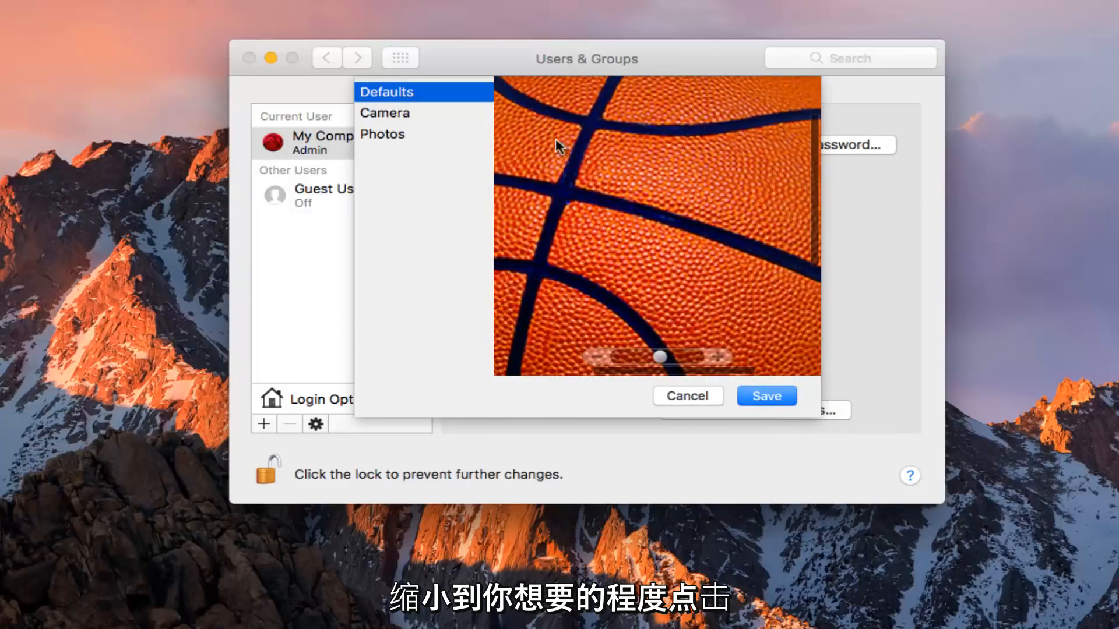
{"action": "left_click", "coordinate": [767, 396]}
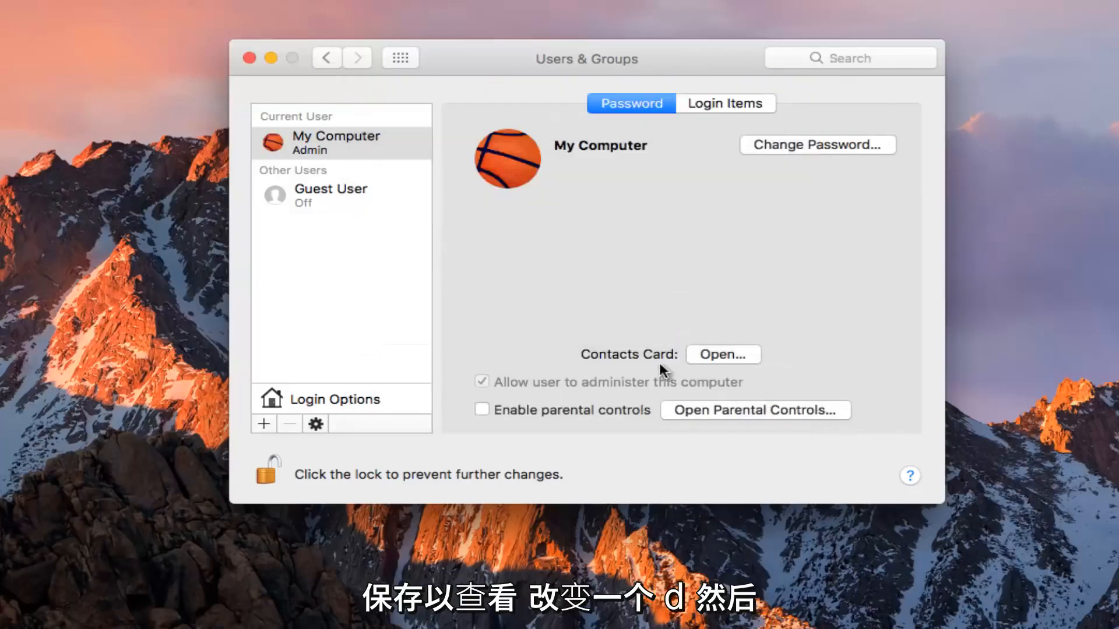
{"action": "mouse_move", "coordinate": [694, 365]}
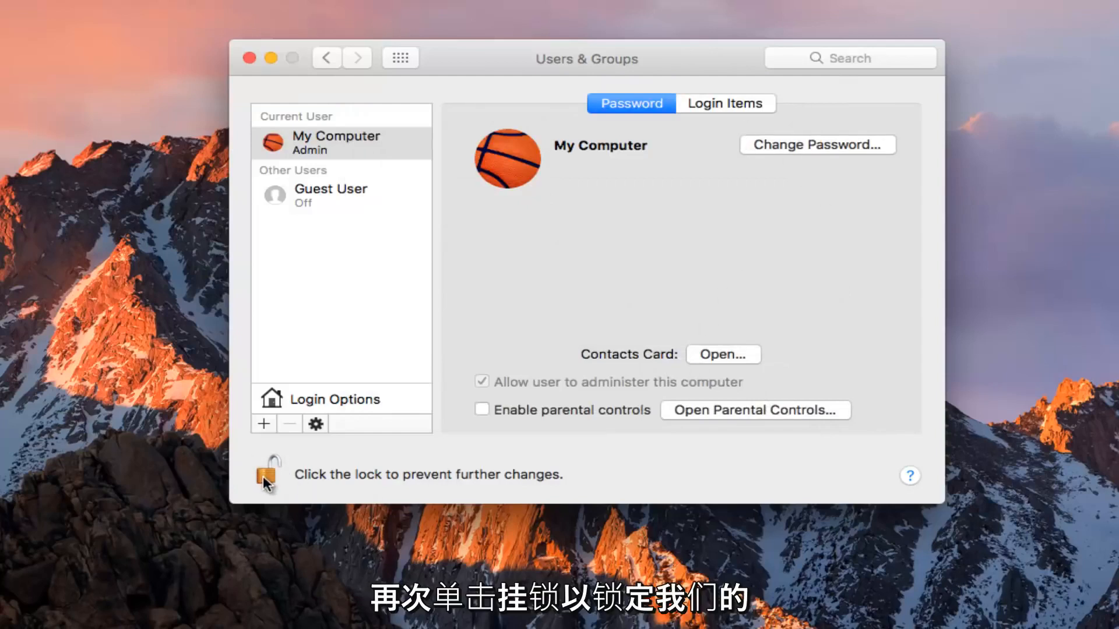
Lock Users & Groups with the padlock and close the System Preferences window.
{"action": "left_click", "coordinate": [268, 474]}
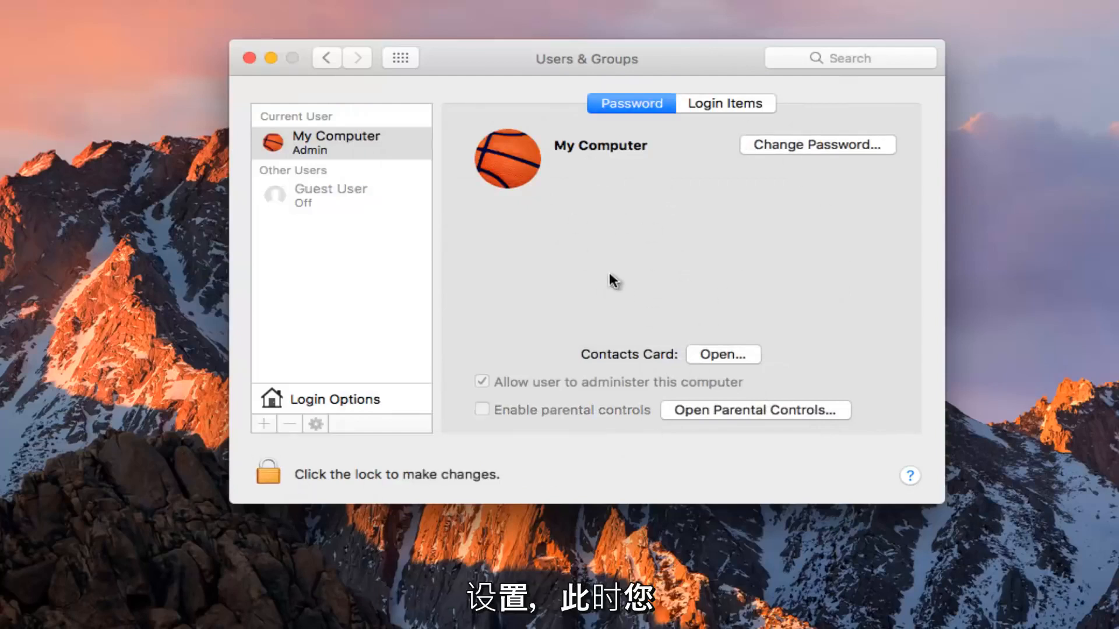
{"action": "mouse_move", "coordinate": [563, 228]}
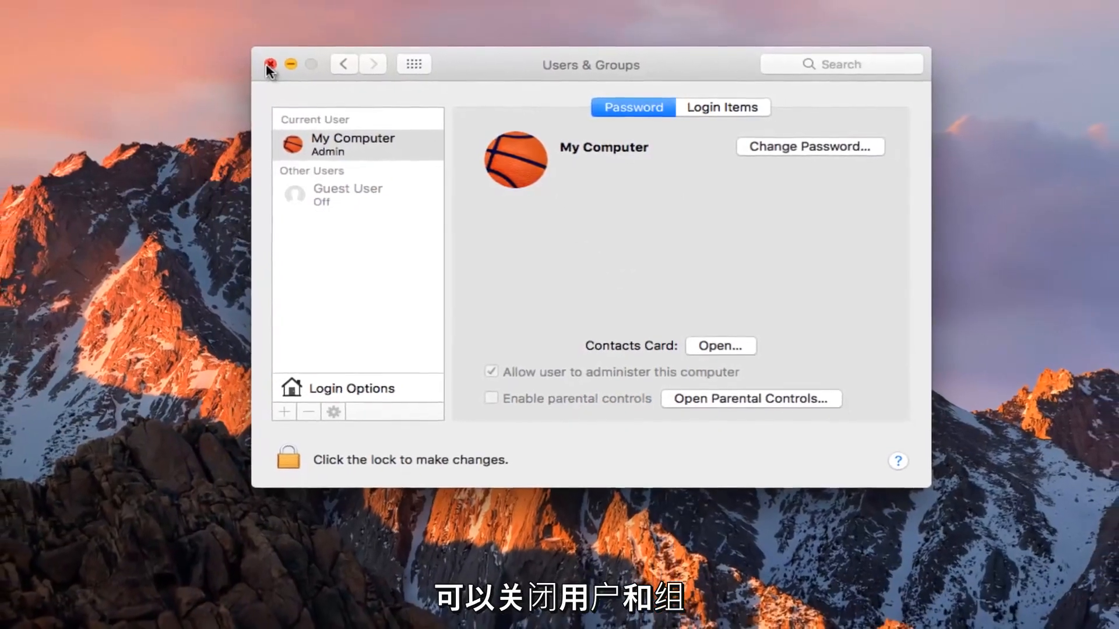
{"action": "left_click", "coordinate": [271, 63]}
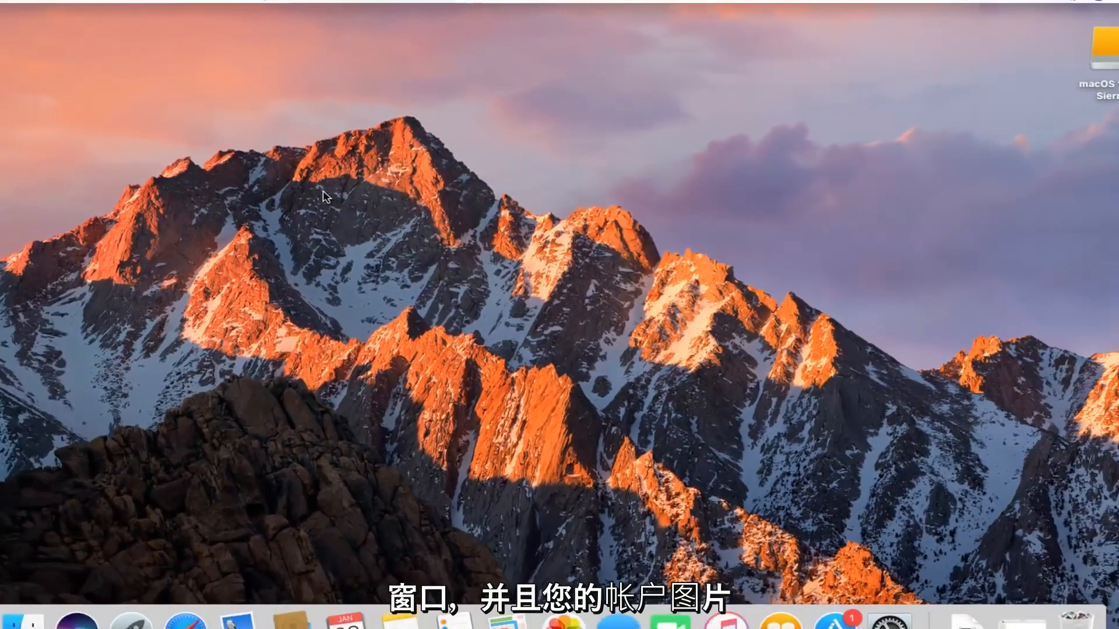